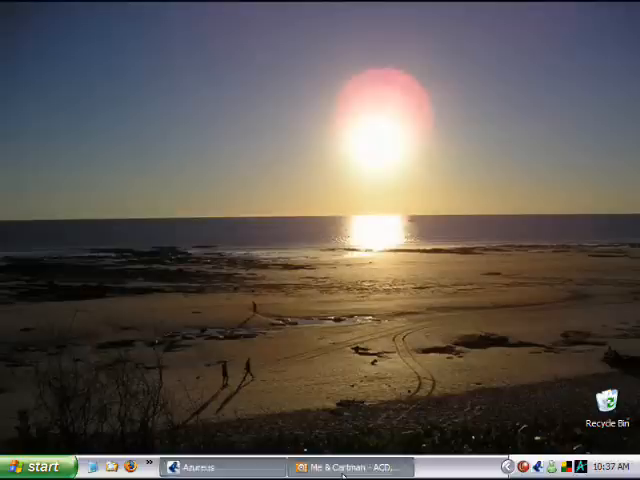
# Step: Open the Start menu to reach the installed programs list
pyautogui.click(348, 467)
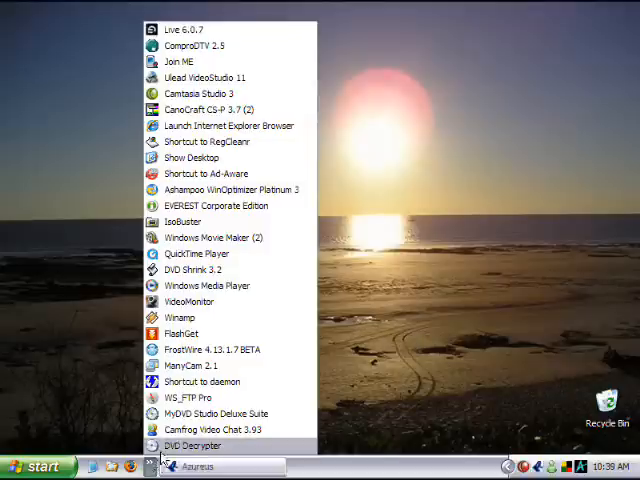
# Step: Launch DVD Decrypter and set the source to the LITE-ON drive E:
pyautogui.click(192, 445)
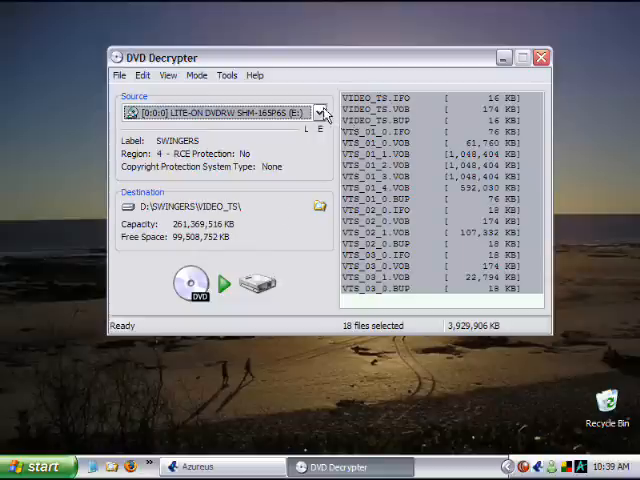
pyautogui.click(320, 111)
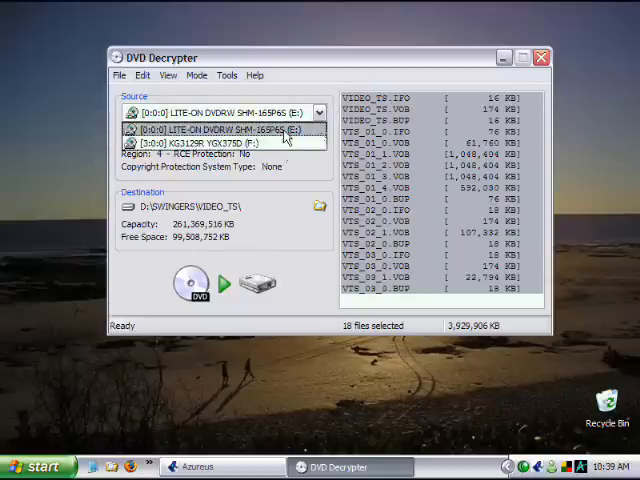
pyautogui.click(232, 128)
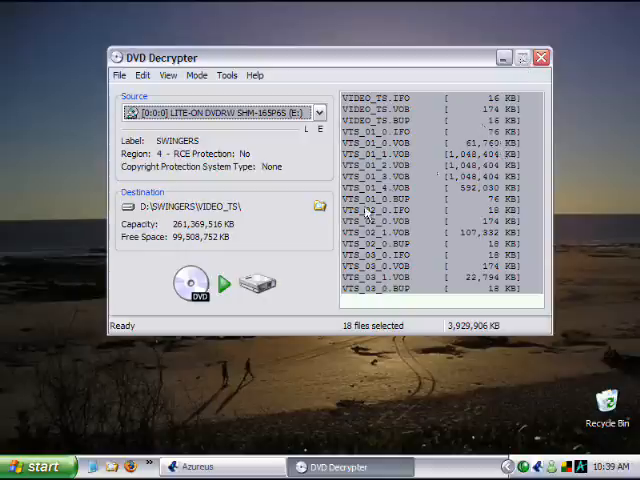
pyautogui.moveTo(211, 251)
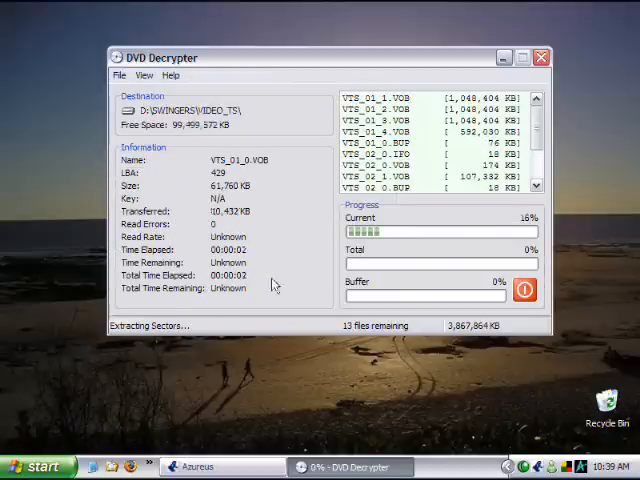
pyautogui.moveTo(323, 270)
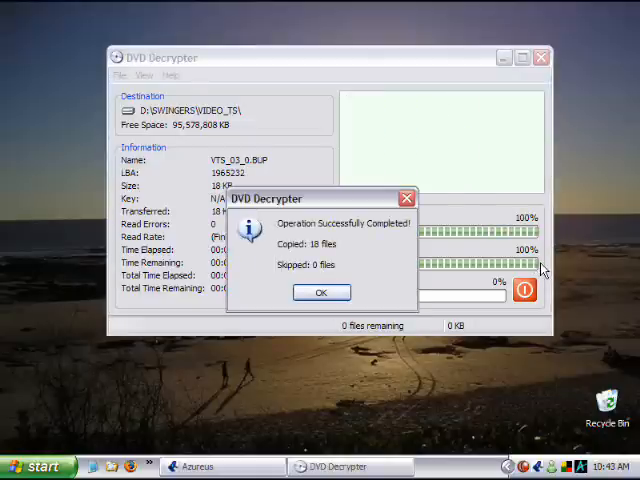
pyautogui.moveTo(338, 237)
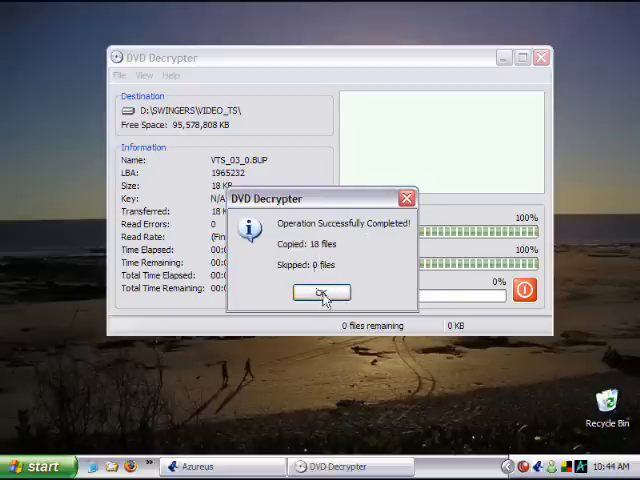
# Step: Acknowledge the 'Operation Successfully Completed' message in DVD Decrypter
pyautogui.click(320, 292)
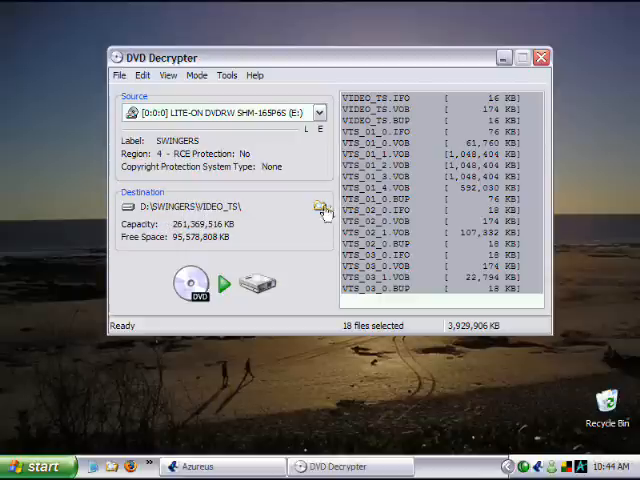
# Step: Keep D:\SWINGERS\VIDEO_TS as the destination folder in Browse For Folder
pyautogui.click(316, 205)
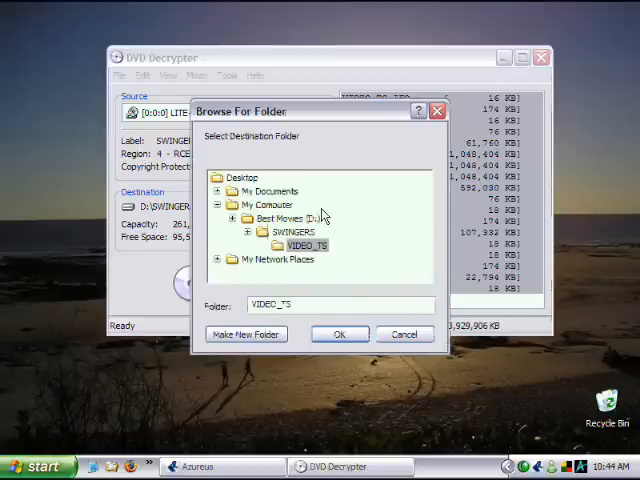
pyautogui.scroll(-3)
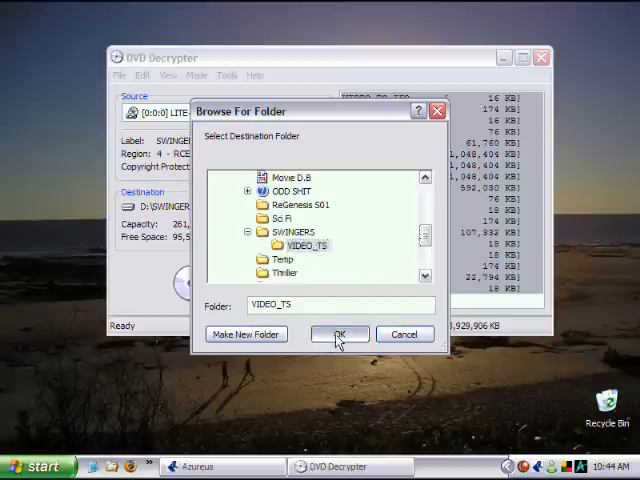
pyautogui.click(338, 334)
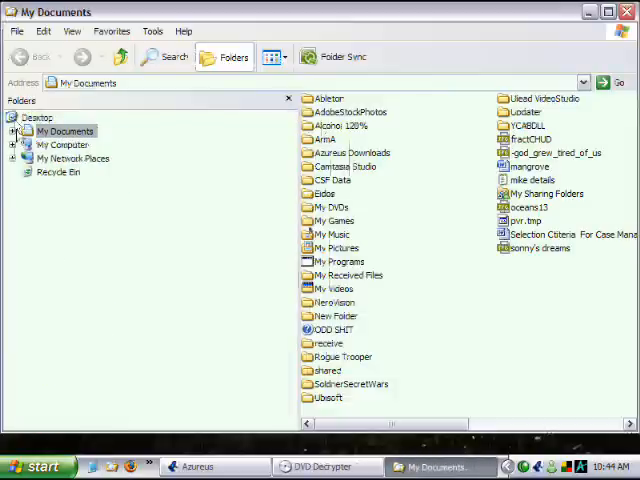
# Step: Expand My Computer and Best Movies (D:), then close VIDEO_TS properties showing 18 files, 3.74 GB
pyautogui.click(25, 144)
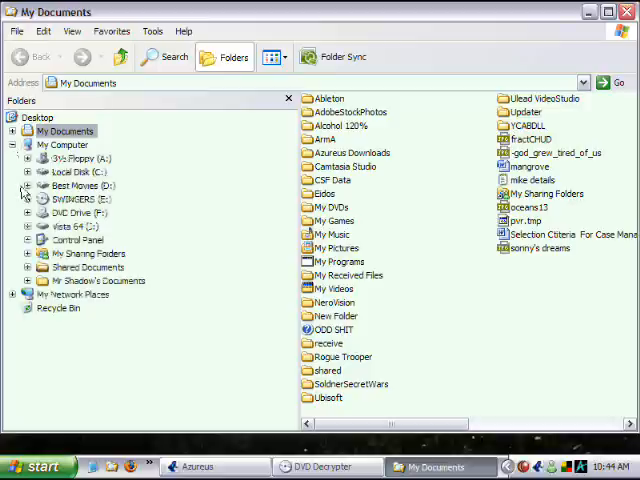
pyautogui.click(25, 185)
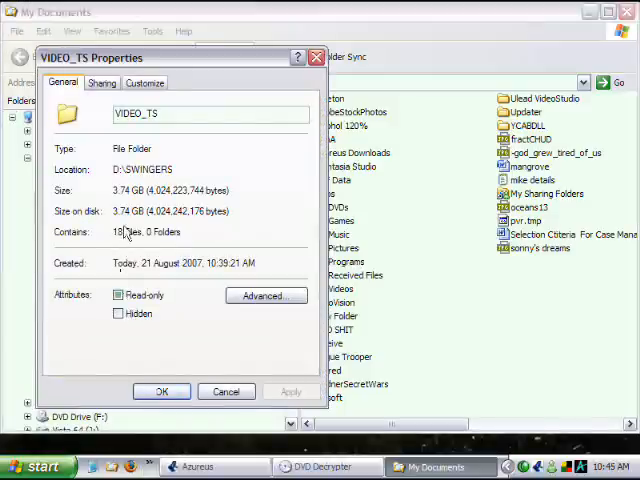
pyautogui.moveTo(125, 218)
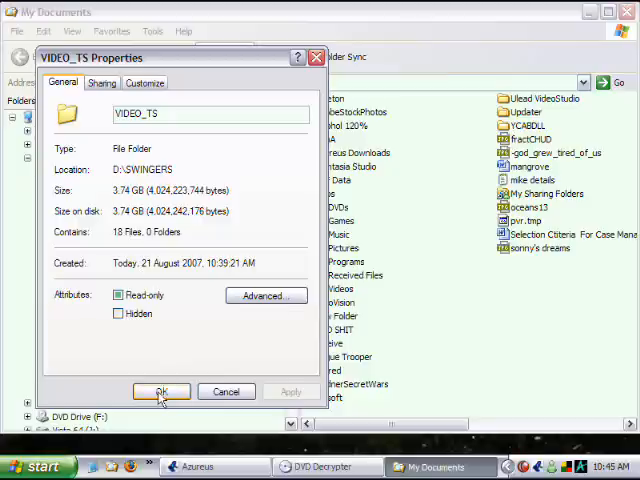
pyautogui.click(161, 391)
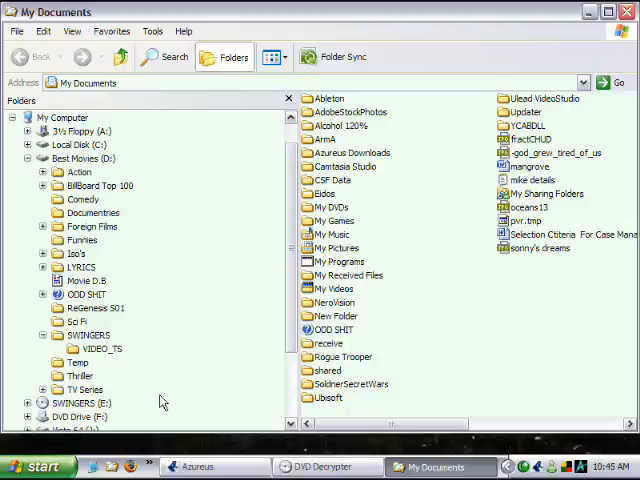
pyautogui.moveTo(163, 401)
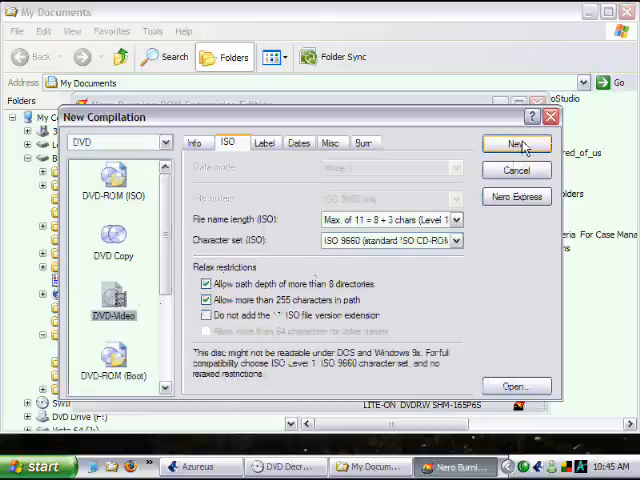
# Step: Create a new DVD-Video compilation in Nero, then close Nero Burning ROM
pyautogui.click(515, 144)
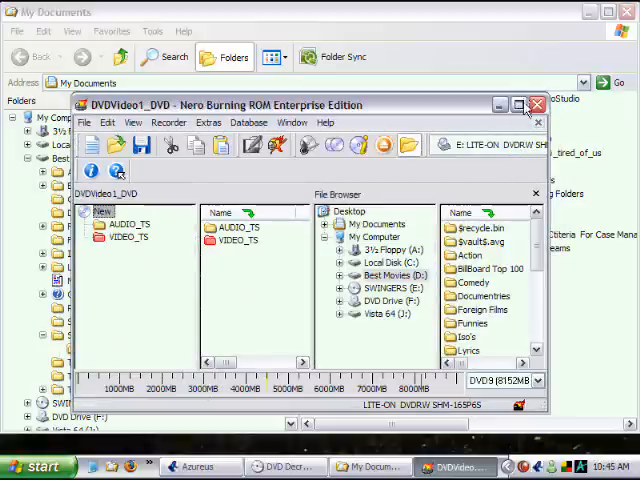
pyautogui.click(520, 105)
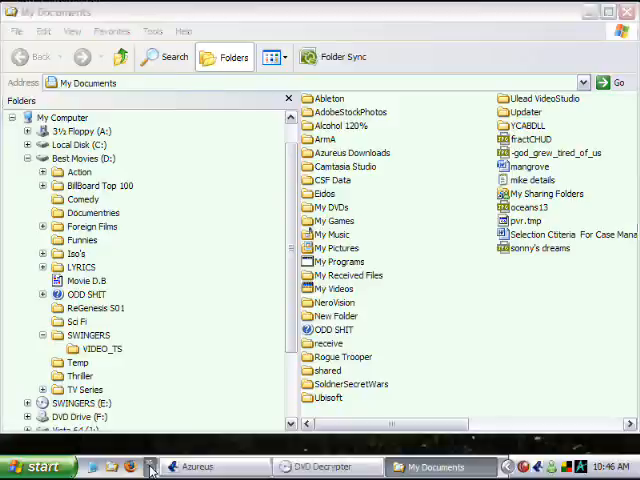
# Step: Launch DVD Shrink and open the E:\VIDEO_TS folder as a full-disc backup
pyautogui.click(150, 467)
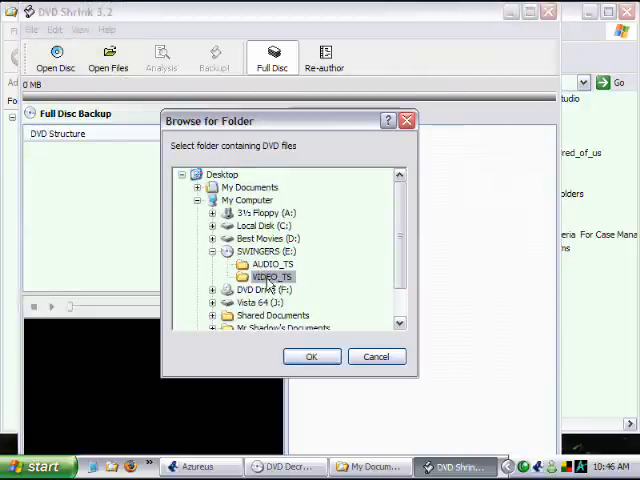
pyautogui.click(311, 356)
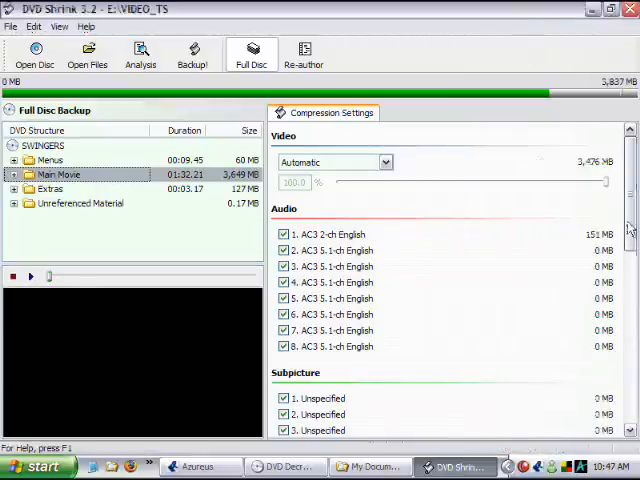
# Step: Exclude subpicture streams 1–5 and start the backup encoding to the LITE-ON burner
pyautogui.scroll(-3)
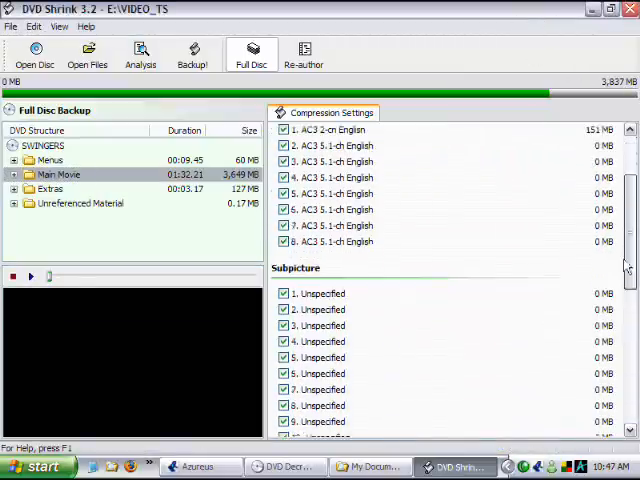
pyautogui.scroll(-3)
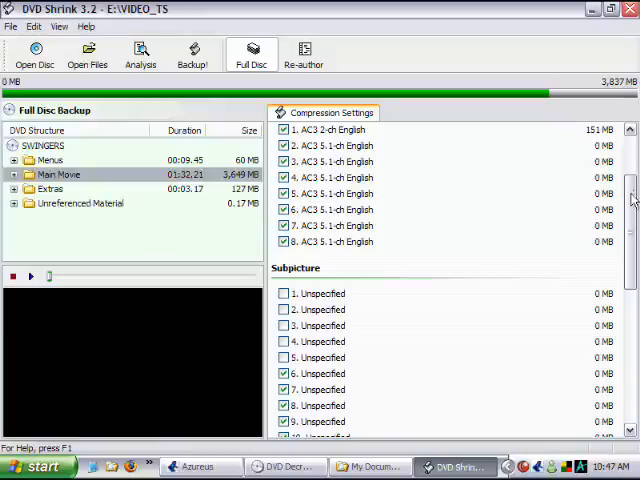
pyautogui.scroll(-3)
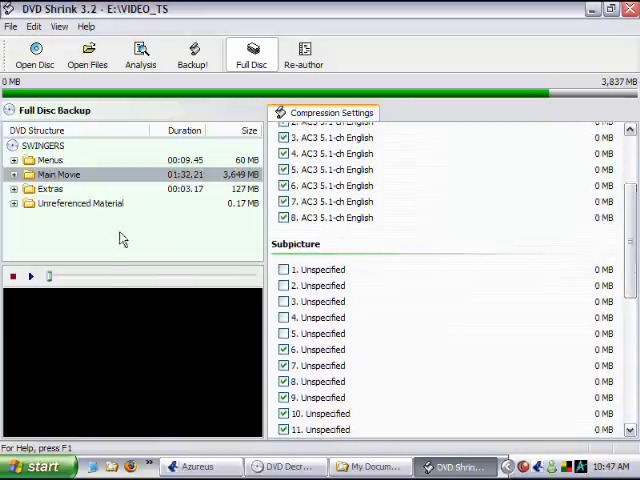
pyautogui.scroll(-3)
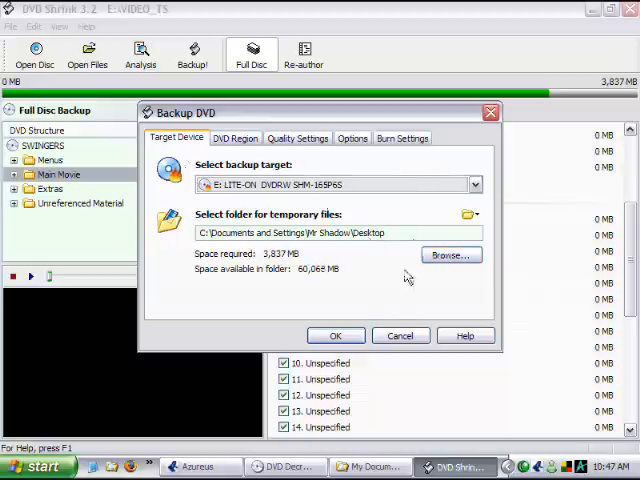
pyautogui.click(335, 335)
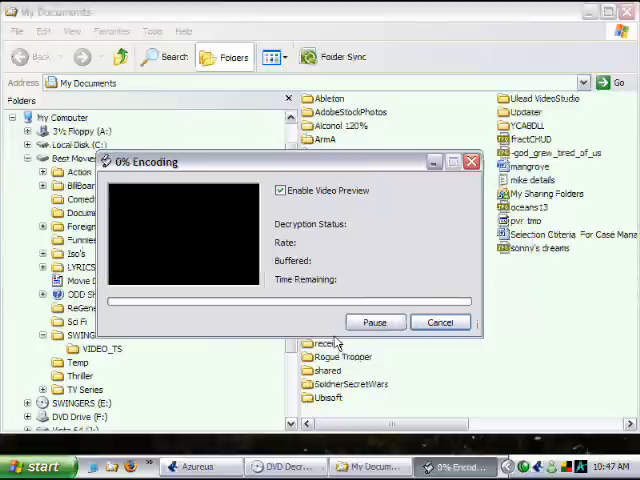